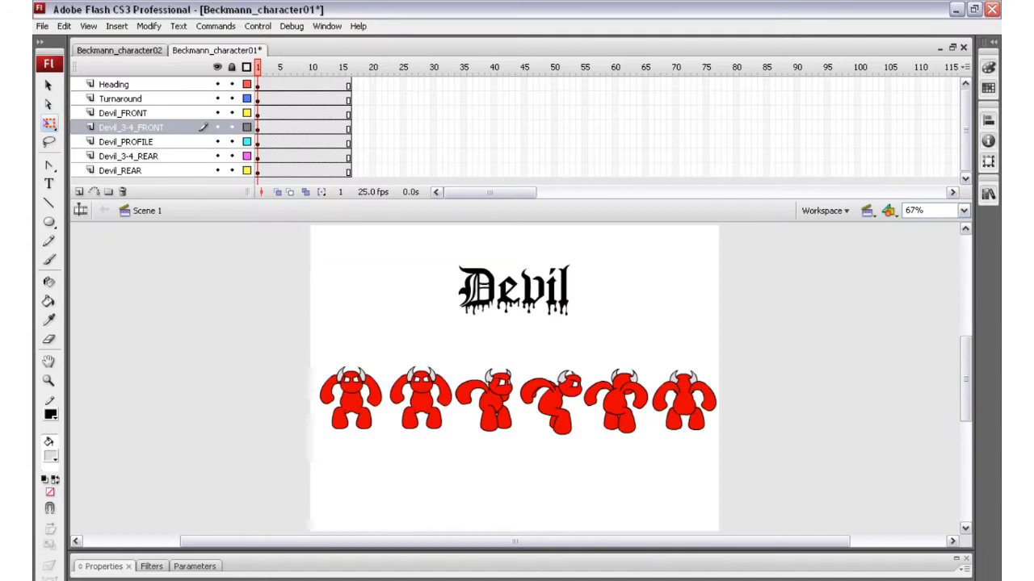
# Drop the blue square beside the tall orange block at level 3, score 616
pyautogui.click(120, 50)
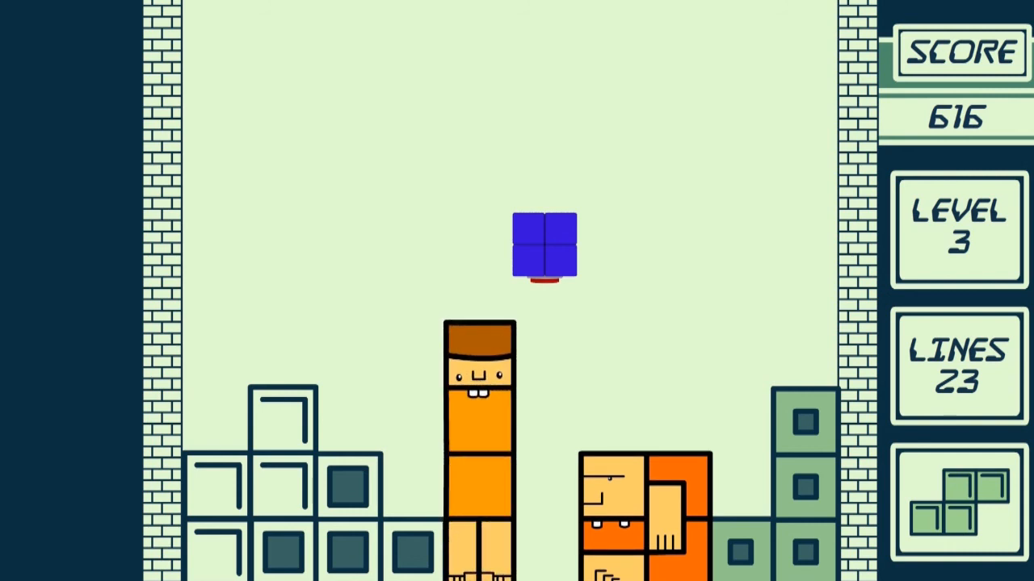
pyautogui.press('Down')
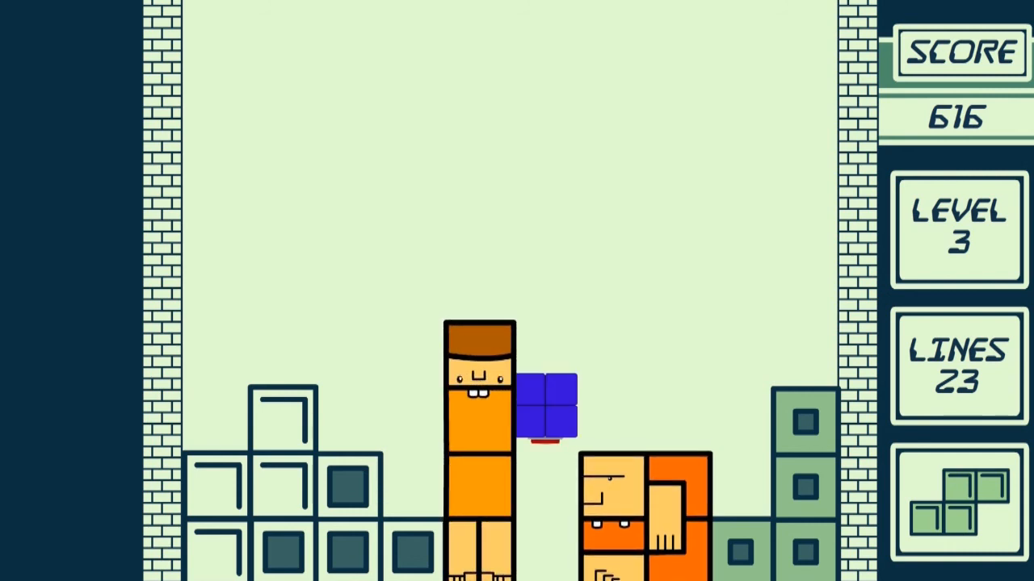